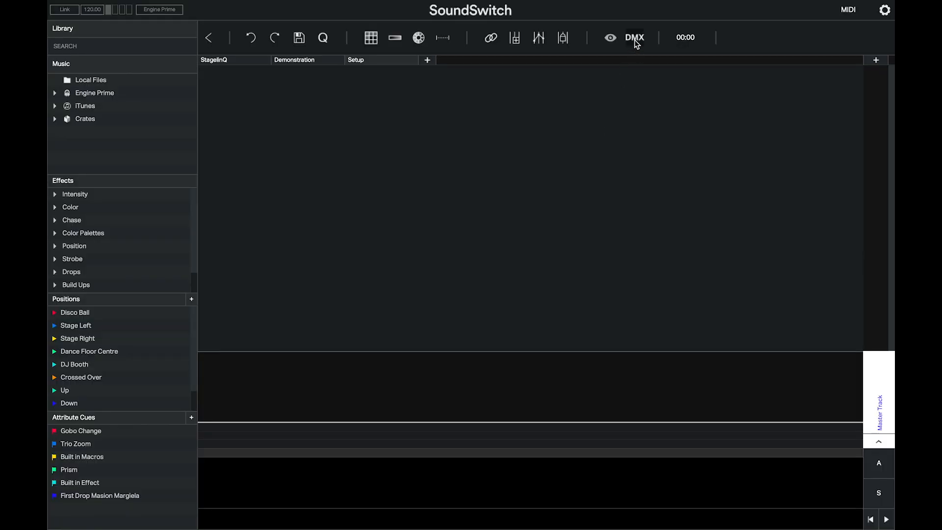
- Open the DMX Universe Map showing the empty universes and fixture library
{"action": "left_click", "coordinate": [634, 37]}
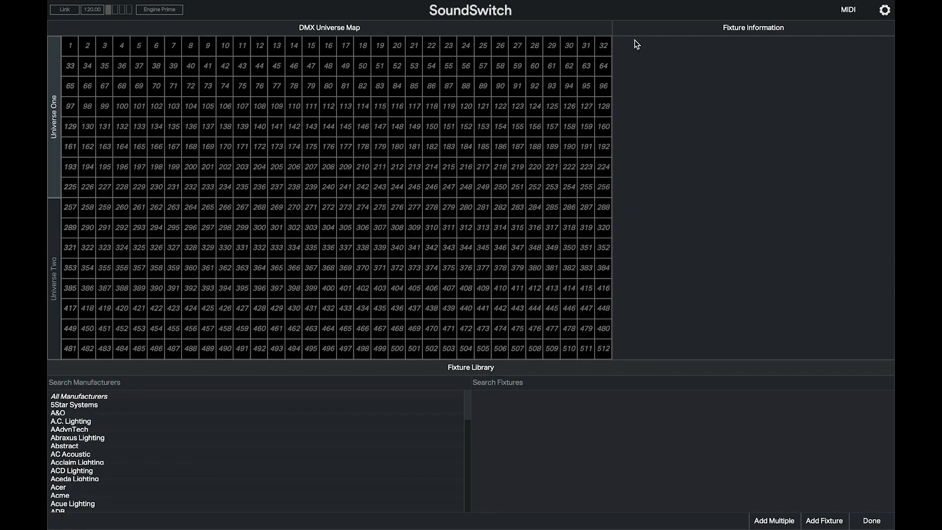
{"action": "mouse_move", "coordinate": [107, 388]}
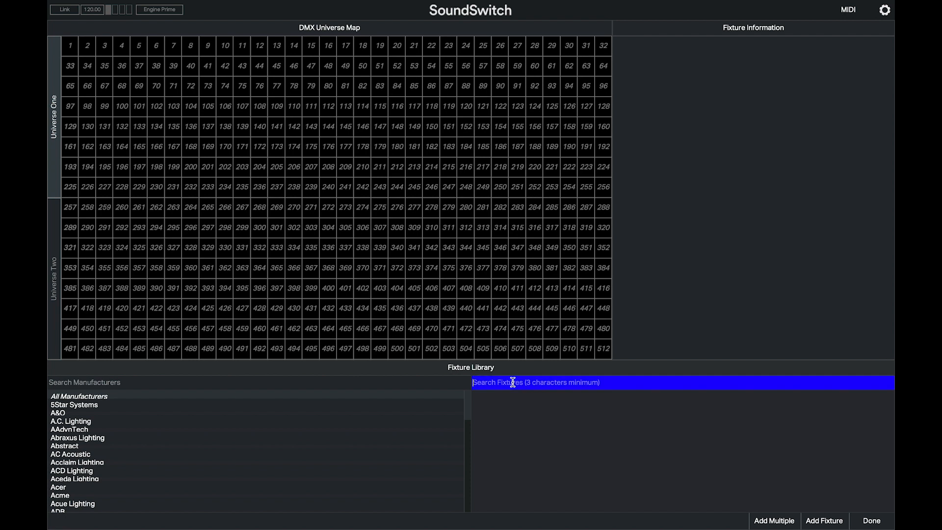
- Search 'Slimpar' and scroll the library to the SlimPAR 64 (Mode 2) fixture
{"action": "type", "text": "Slimpar"}
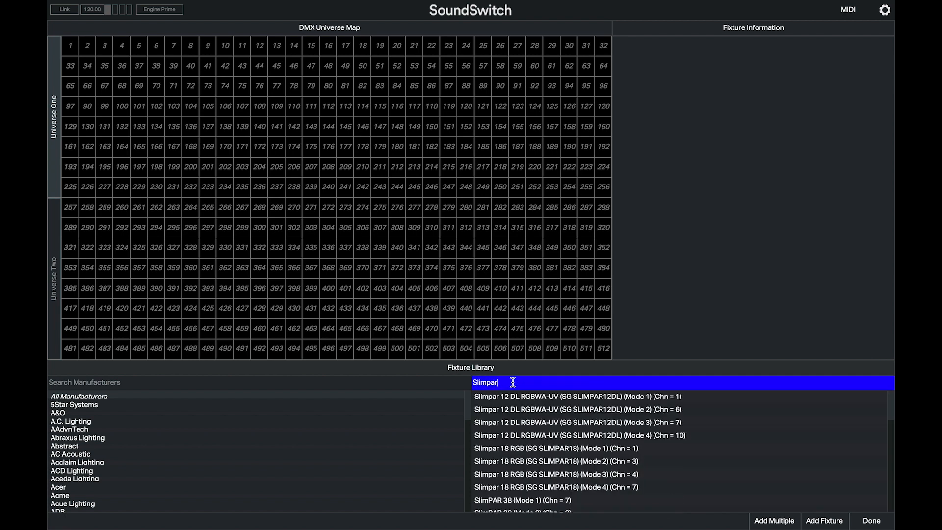
{"action": "scroll", "scroll_direction": "down", "scroll_amount": 3}
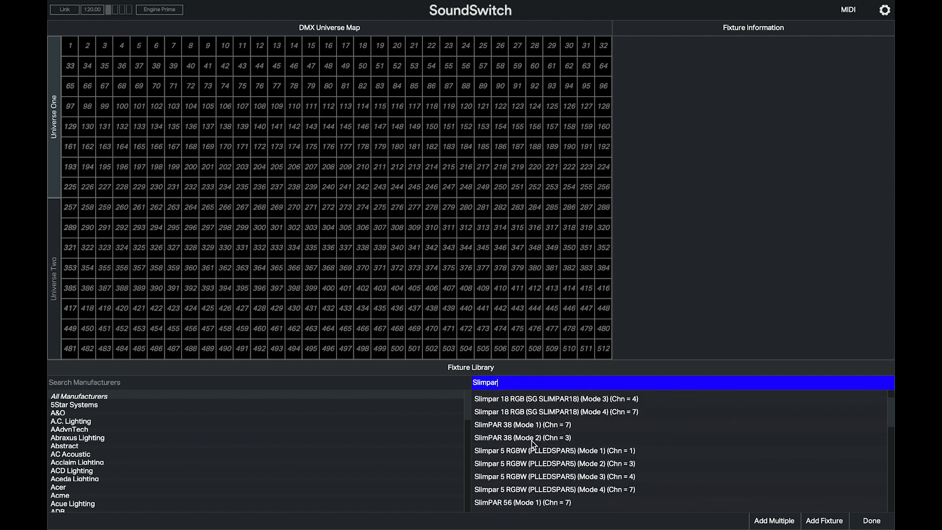
{"action": "scroll", "scroll_direction": "down", "scroll_amount": 3}
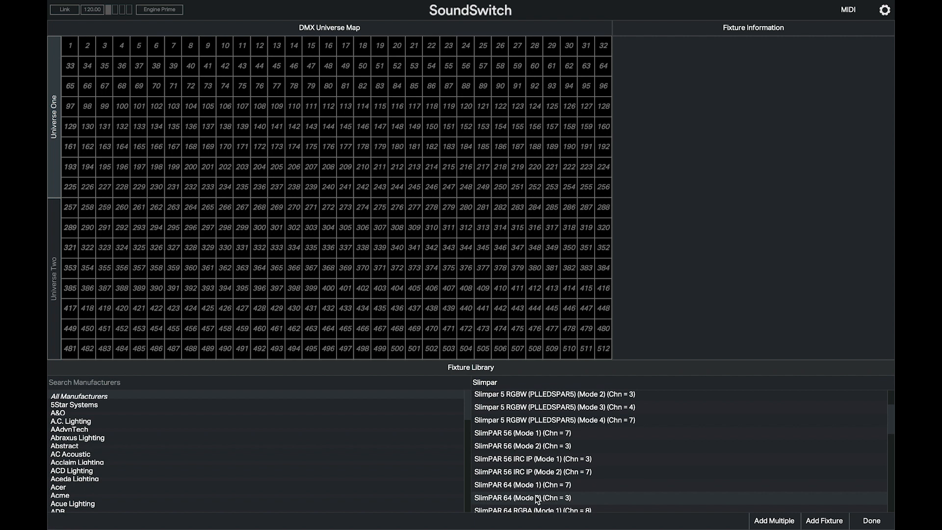
{"action": "scroll", "scroll_direction": "down", "scroll_amount": 3}
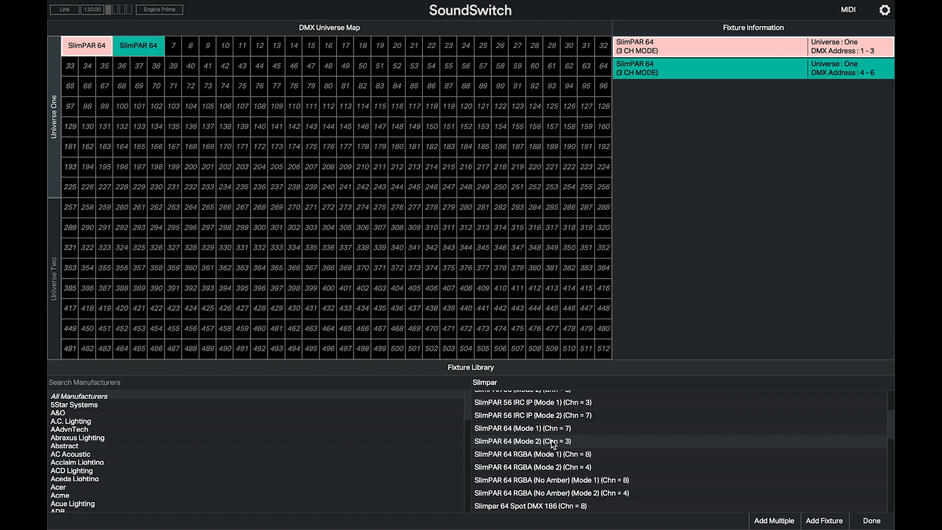
{"action": "mouse_move", "coordinate": [784, 492]}
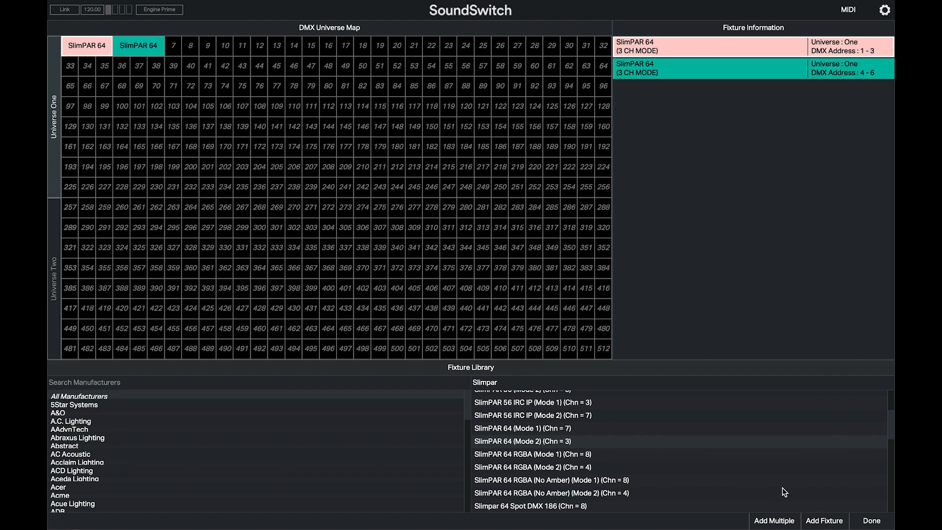
- Add a third SlimPAR 64 at 7–9, then four more auto-addressed
{"action": "left_click", "coordinate": [824, 520]}
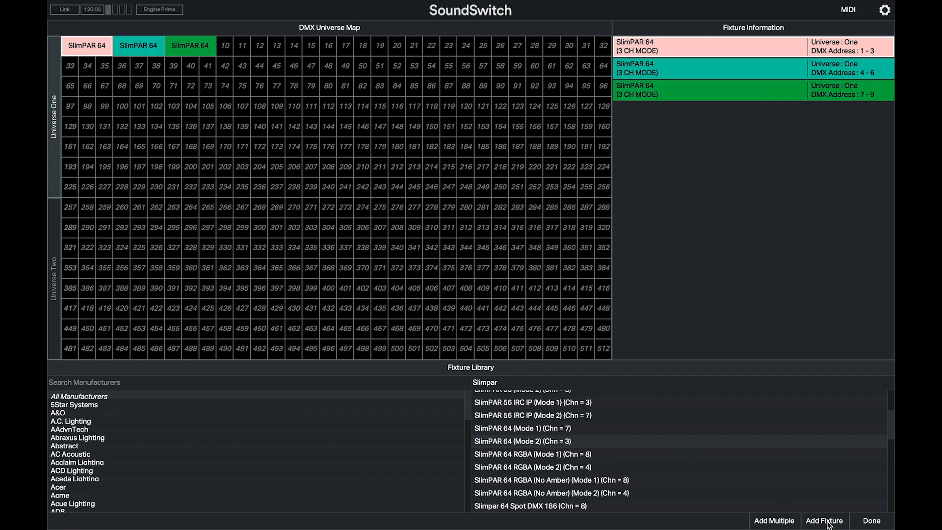
{"action": "left_click", "coordinate": [774, 520]}
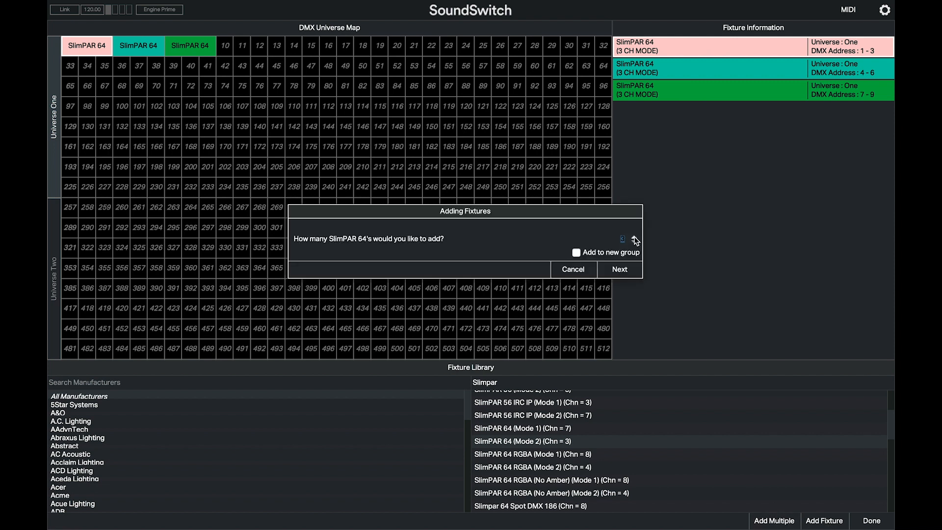
{"action": "left_click", "coordinate": [618, 269]}
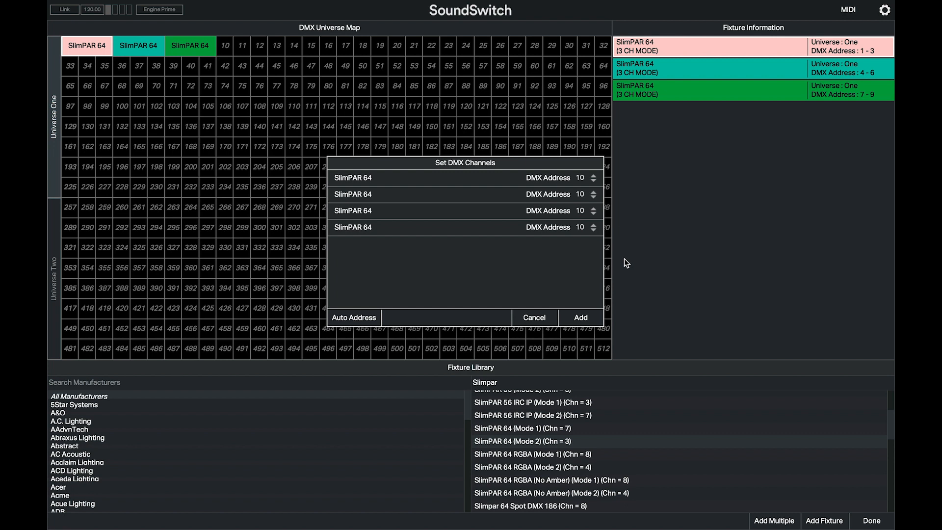
{"action": "mouse_move", "coordinate": [579, 317]}
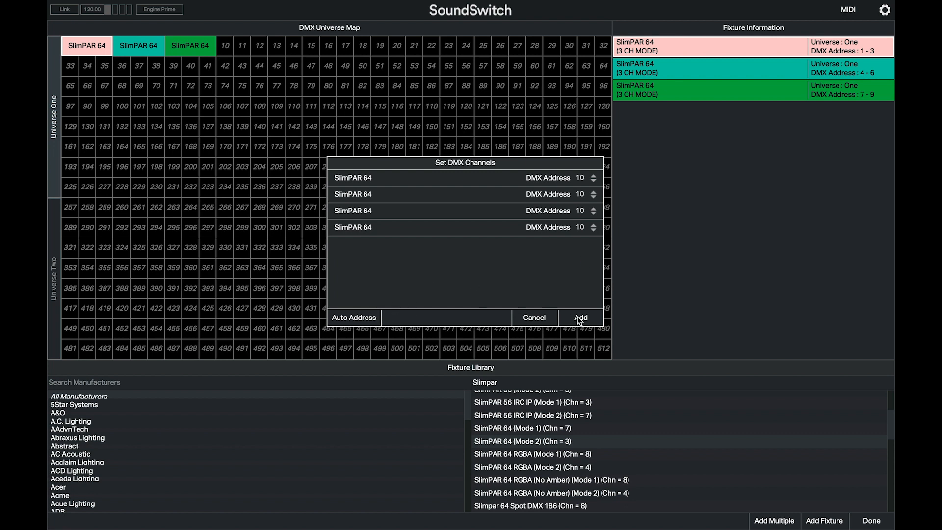
{"action": "left_click", "coordinate": [353, 317]}
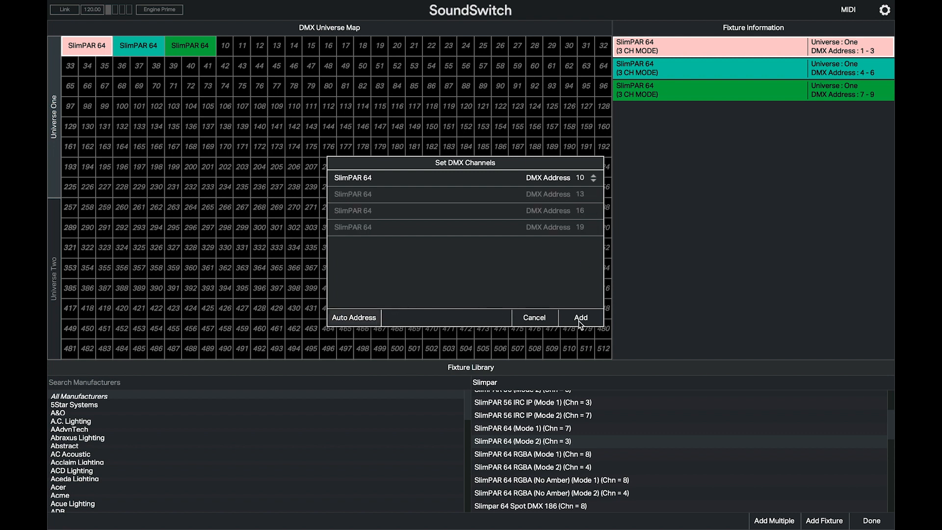
{"action": "left_click", "coordinate": [579, 318]}
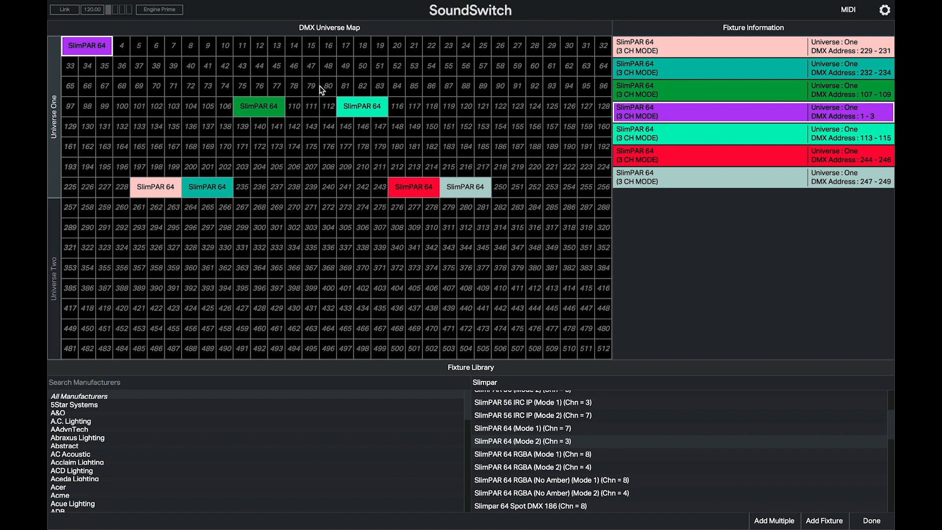
{"action": "mouse_move", "coordinate": [869, 123]}
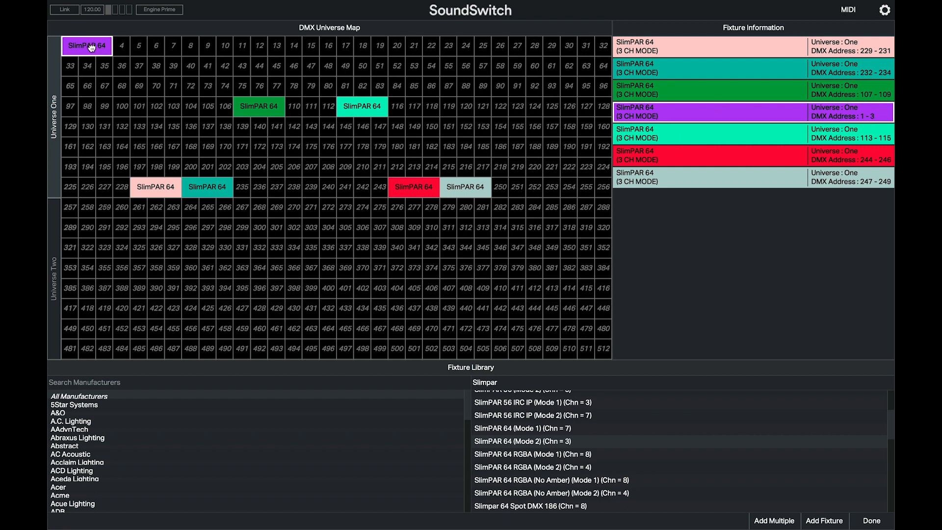
- Drag the purple SlimPAR 64 from addresses 1–3 to 10–12
{"action": "left_click_drag", "start_coordinate": [86, 45], "coordinate": [241, 46]}
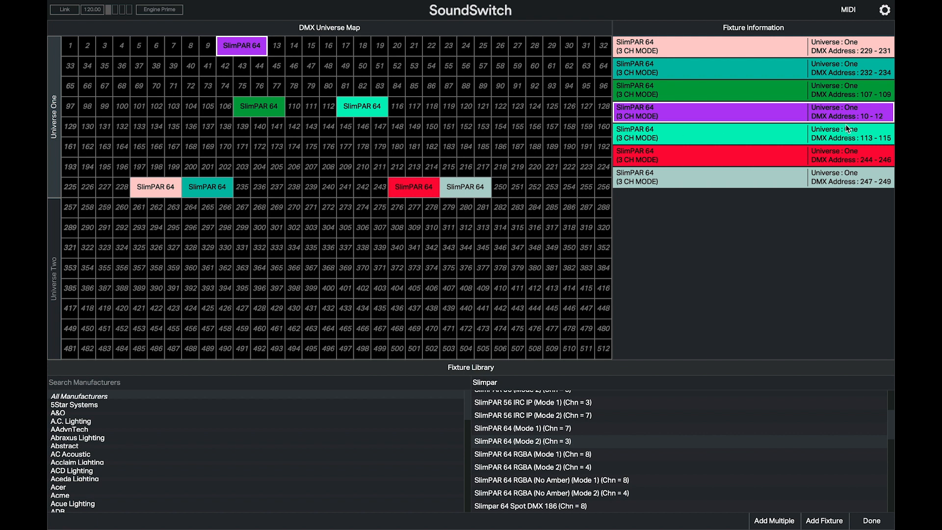
{"action": "mouse_move", "coordinate": [834, 229]}
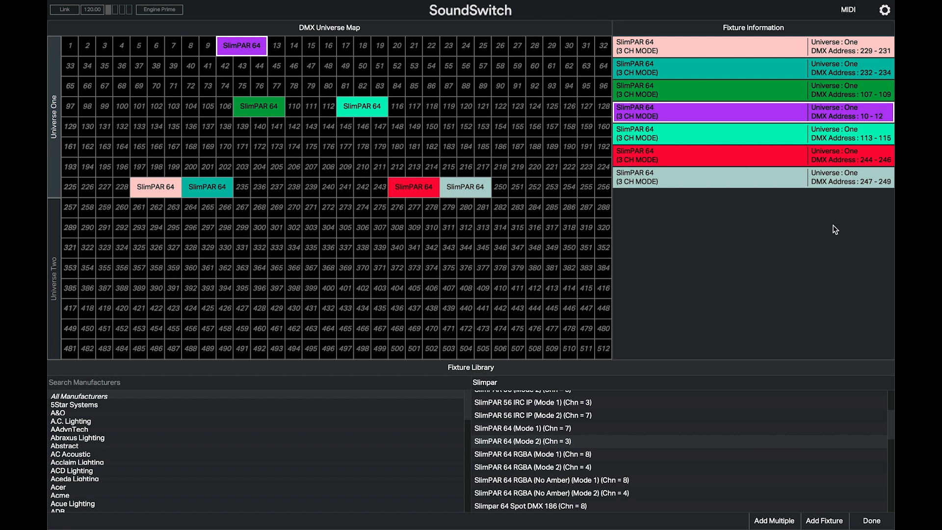
{"action": "mouse_move", "coordinate": [861, 527]}
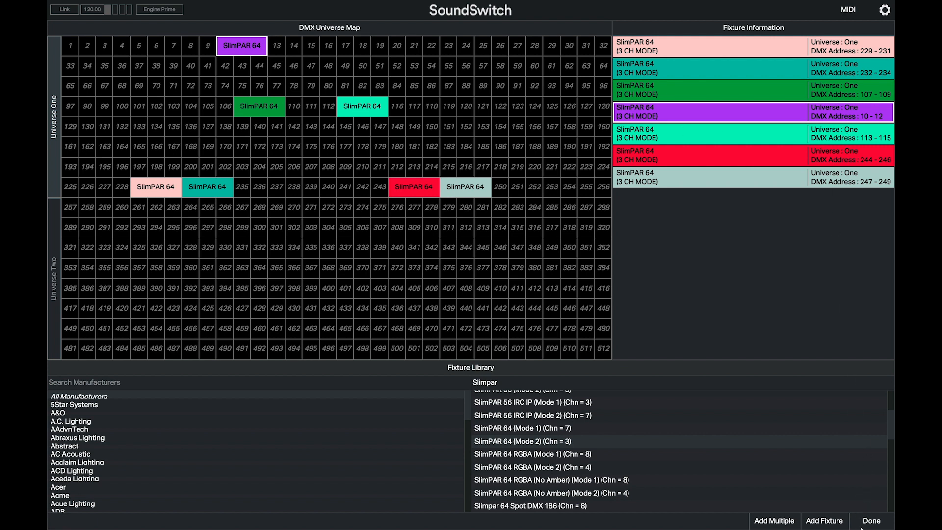
{"action": "left_click", "coordinate": [870, 519]}
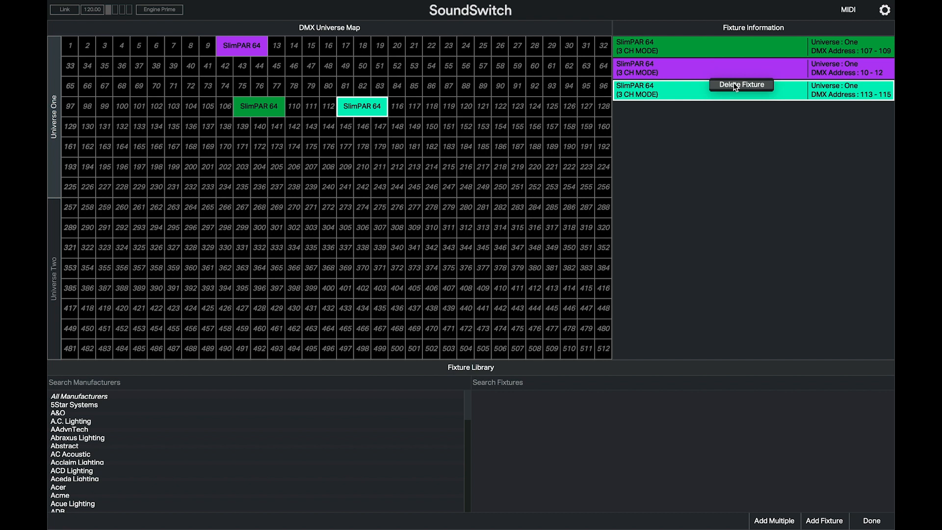
- Delete the SlimPAR 64 at addresses 113–115 and drag a fixture block in the grid
{"action": "left_click", "coordinate": [740, 84]}
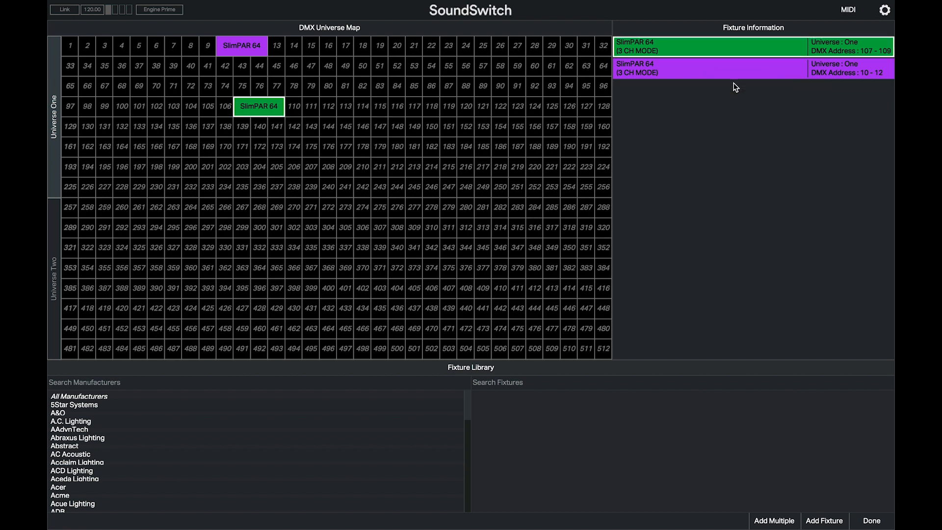
{"action": "left_click_drag", "start_coordinate": [241, 46], "coordinate": [70, 45]}
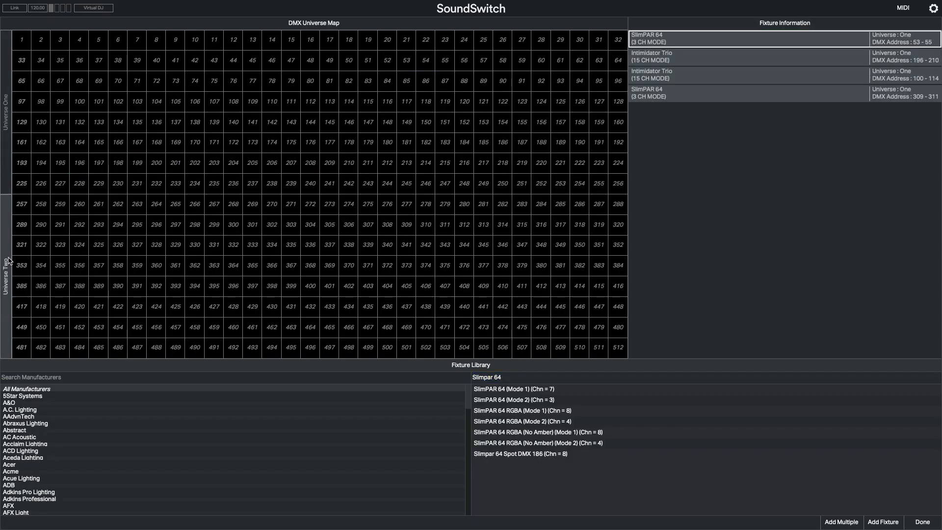
{"action": "mouse_move", "coordinate": [511, 400]}
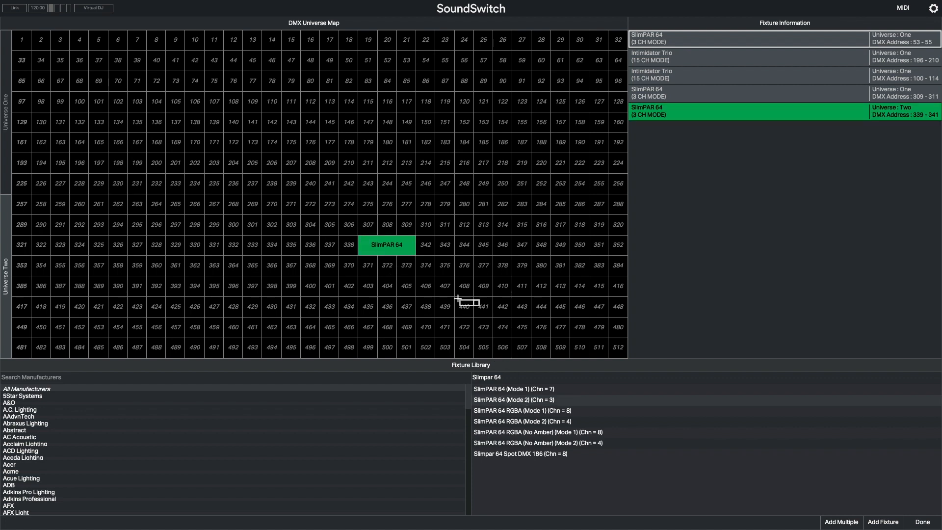
- Add a second SlimPAR 64 in Universe Two at addresses 342–344
{"action": "left_click", "coordinate": [882, 521]}
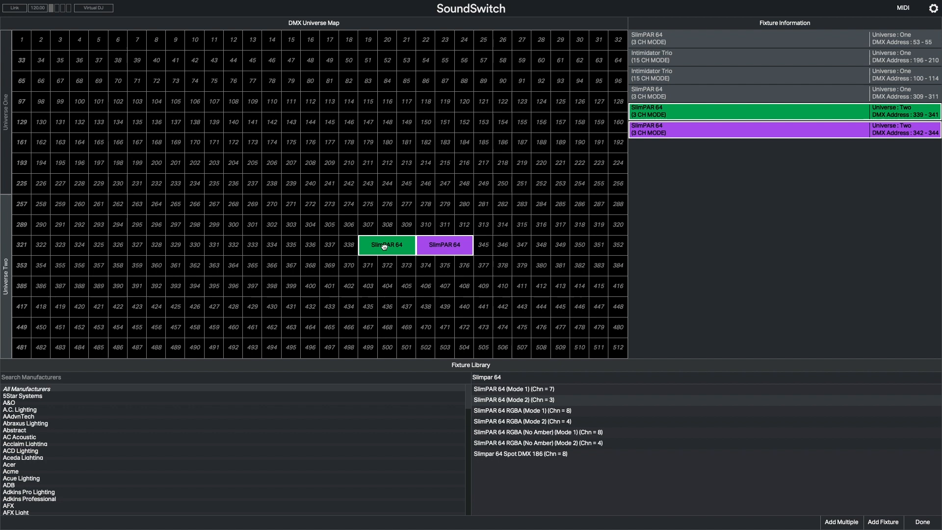